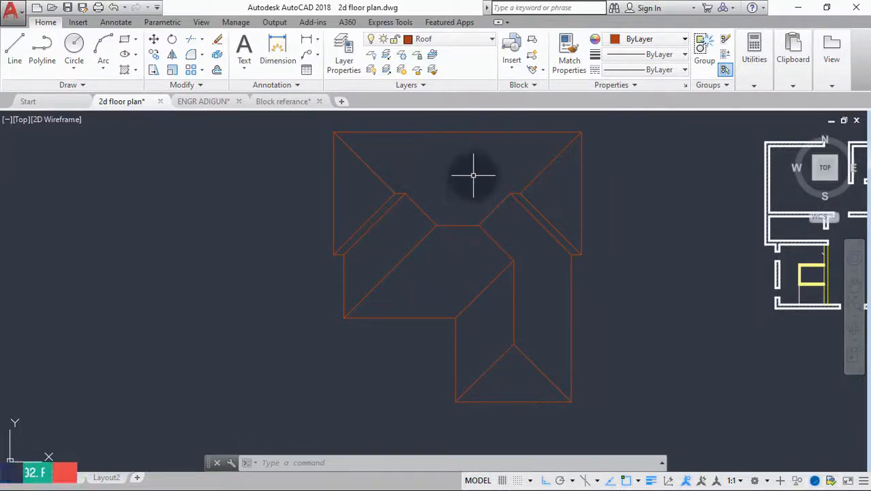
mouse_move(540, 296)
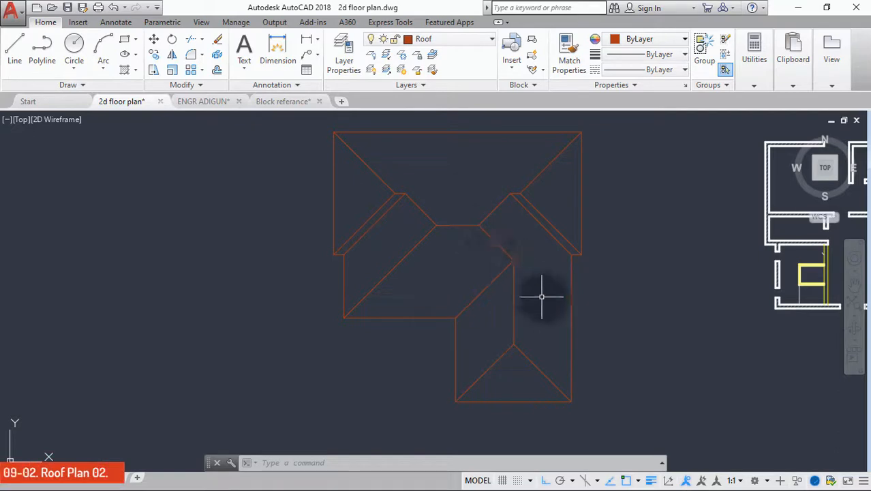
mouse_move(543, 303)
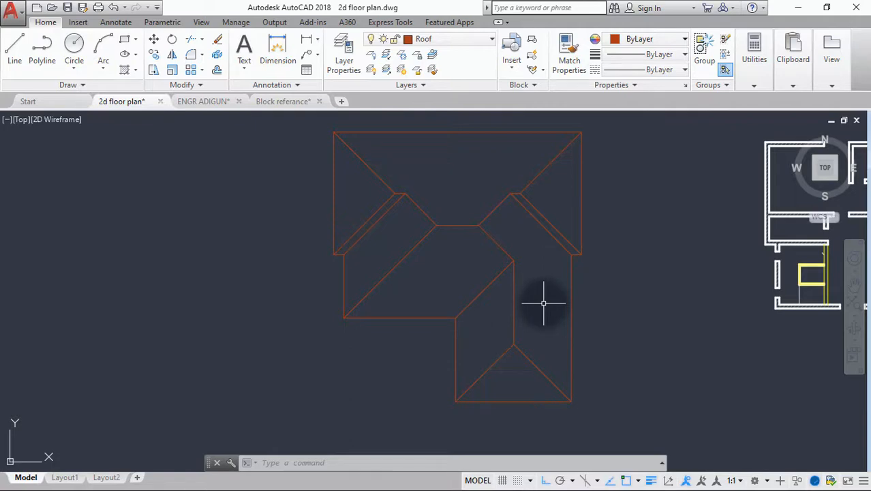
mouse_move(398, 221)
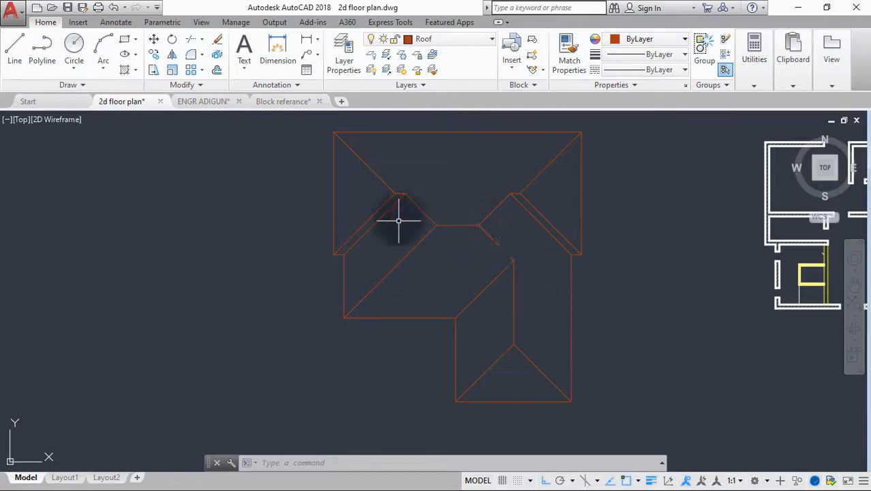
mouse_move(404, 190)
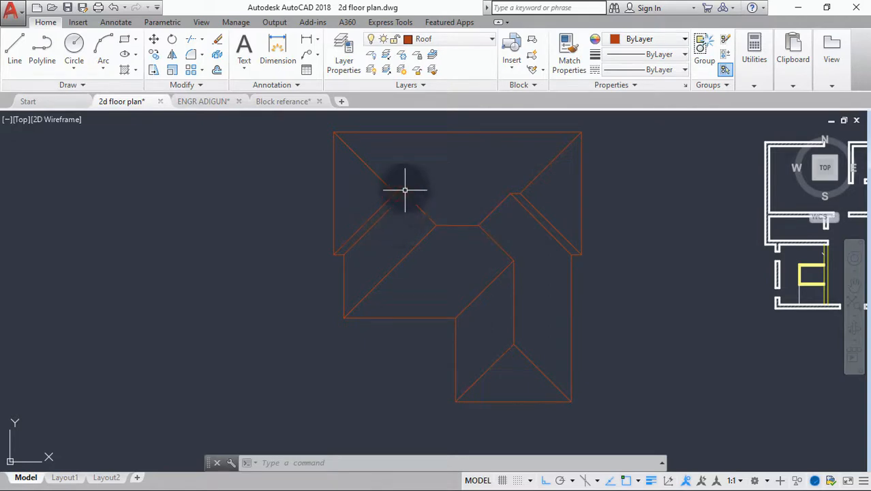
mouse_move(370, 178)
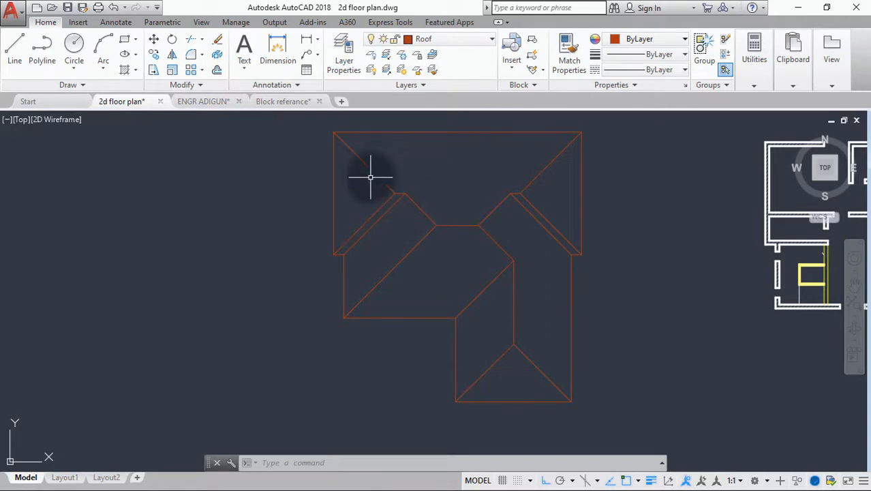
mouse_move(373, 187)
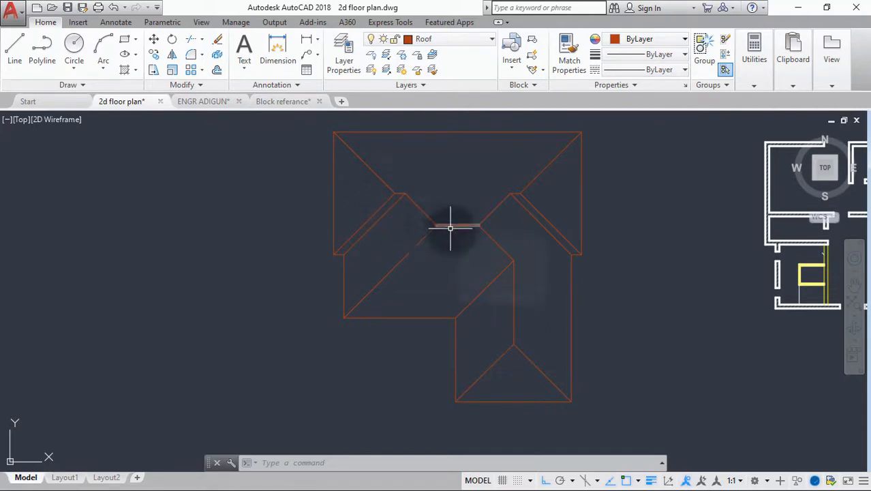
mouse_move(457, 248)
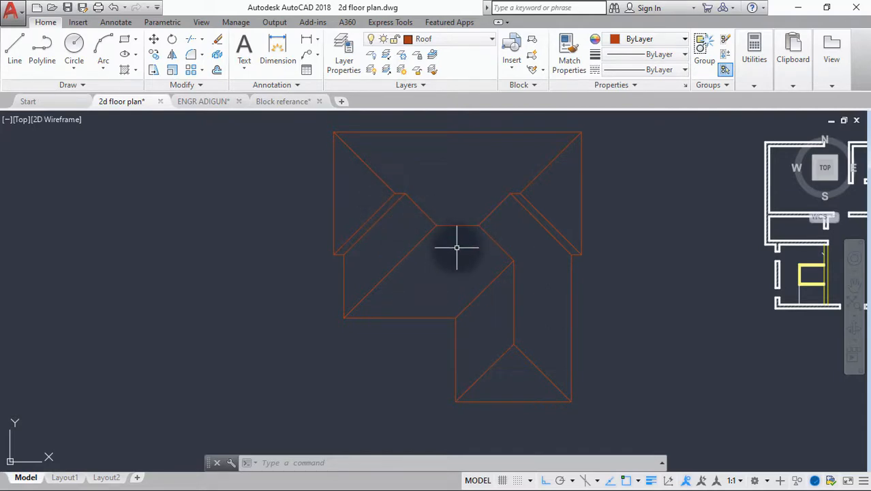
- Offset the diagonal hip lines and ridge line 50 units to both sides
text(O)
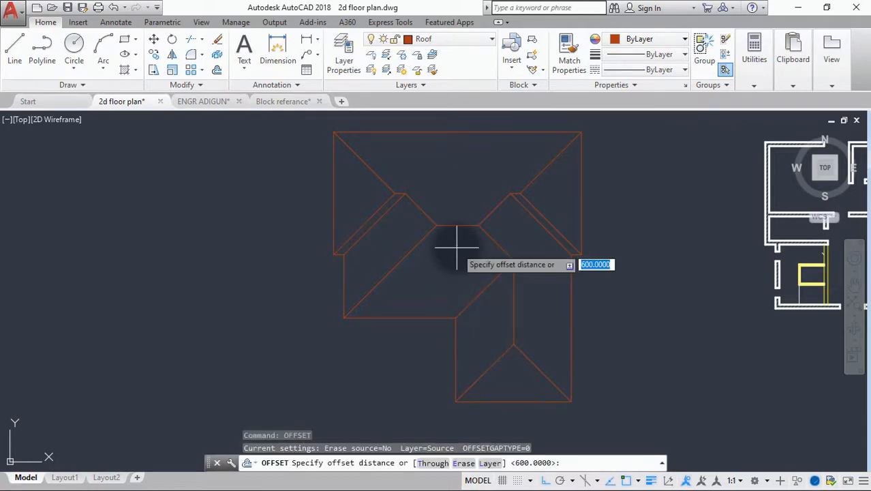
text(5)
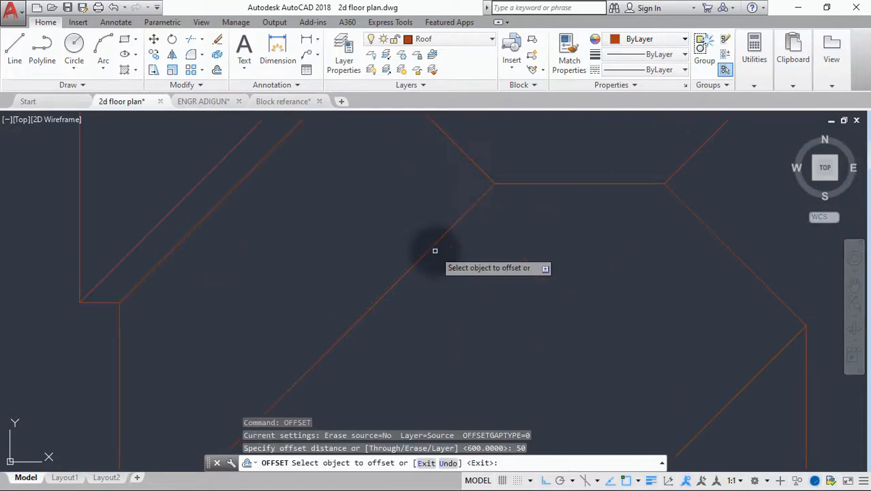
click(387, 223)
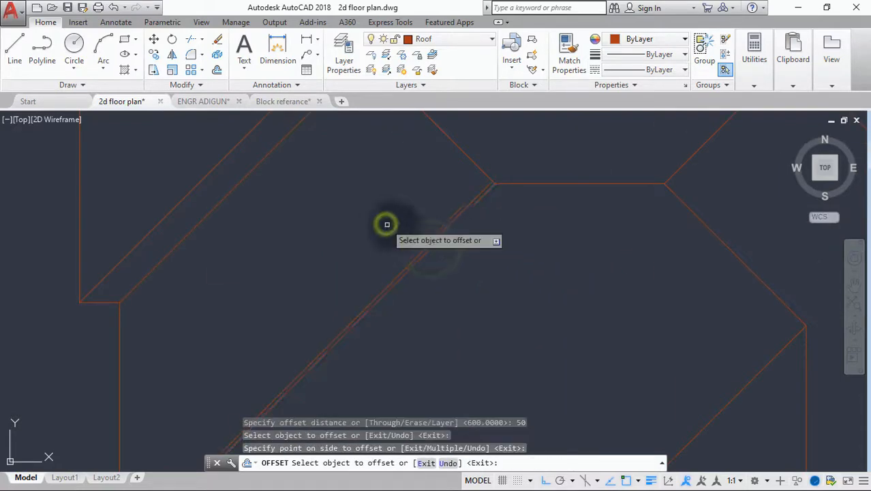
click(443, 239)
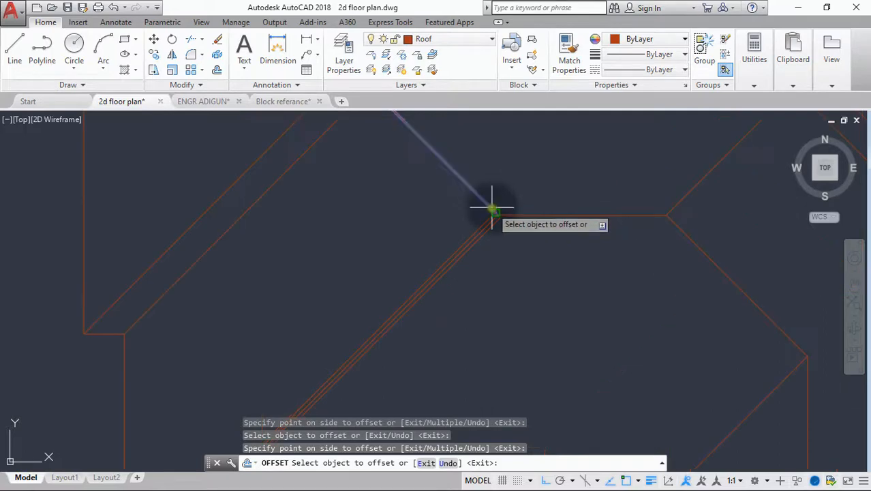
click(491, 208)
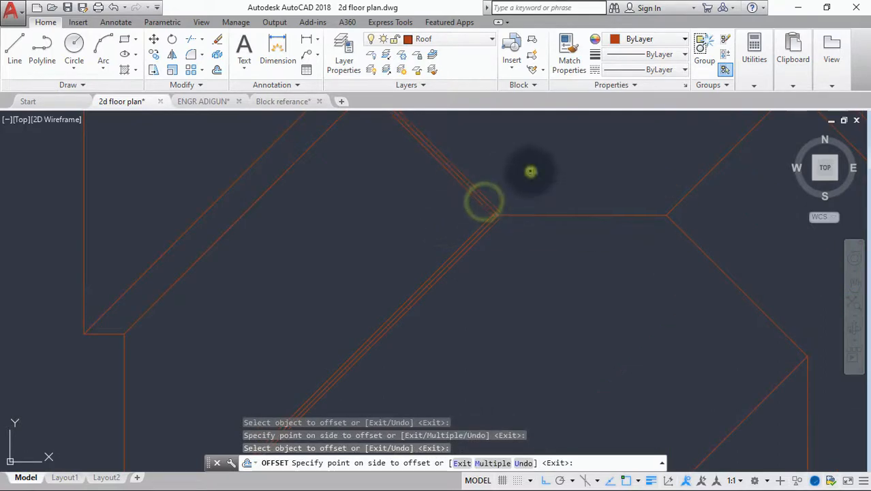
click(530, 172)
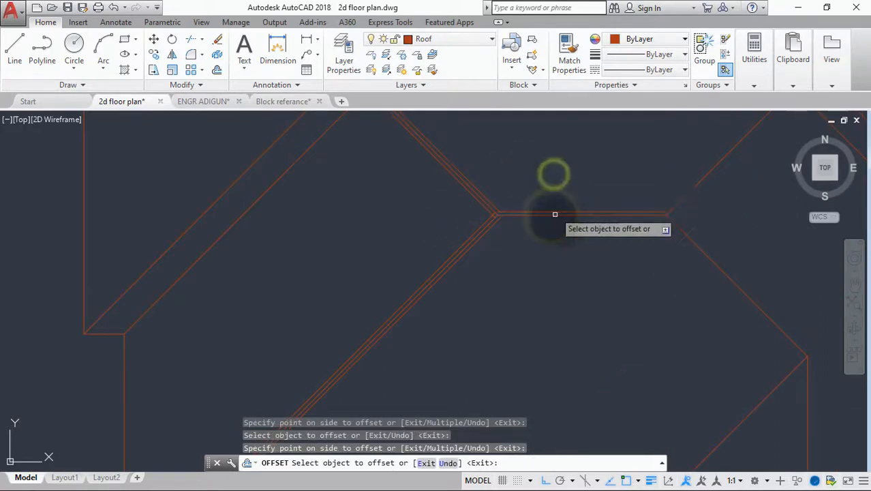
mouse_move(535, 246)
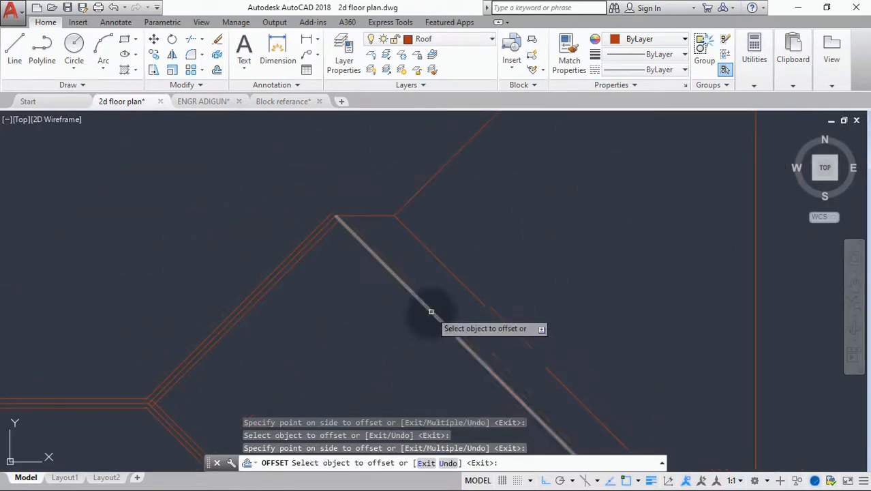
mouse_move(455, 267)
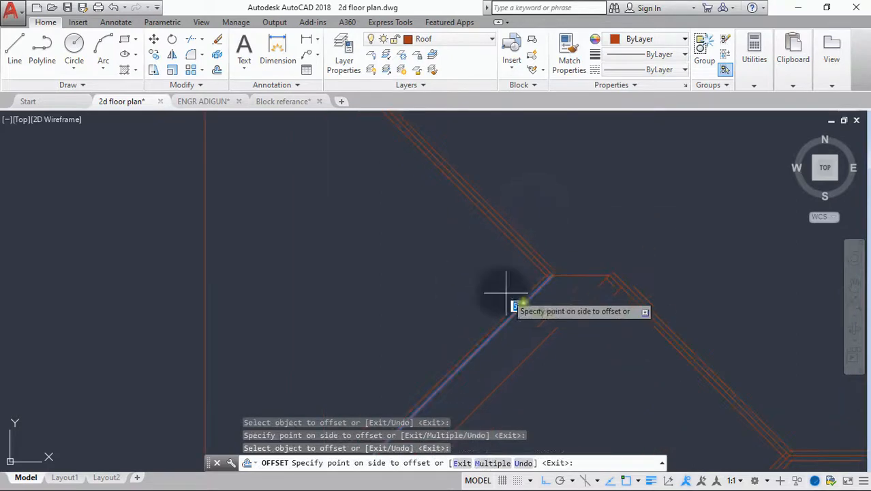
click(508, 283)
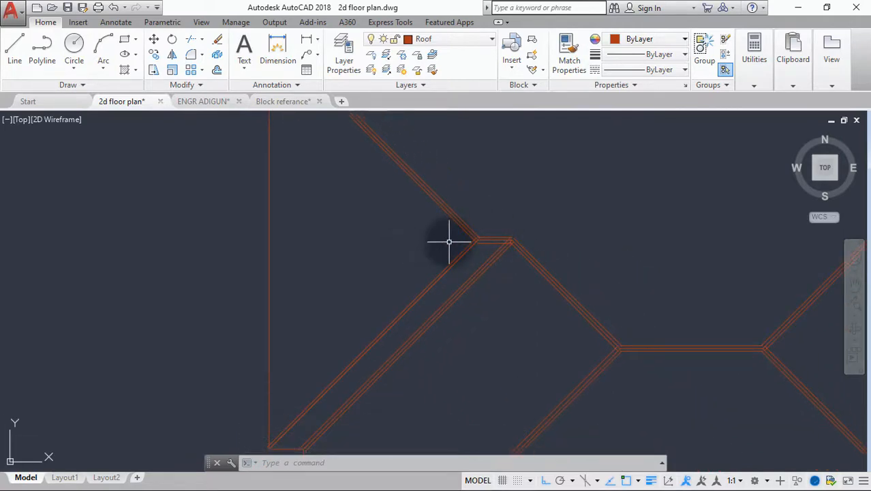
- Fillet pairs of offset ridge and gutter lines at each roof corner in Multiple mode
text(F)
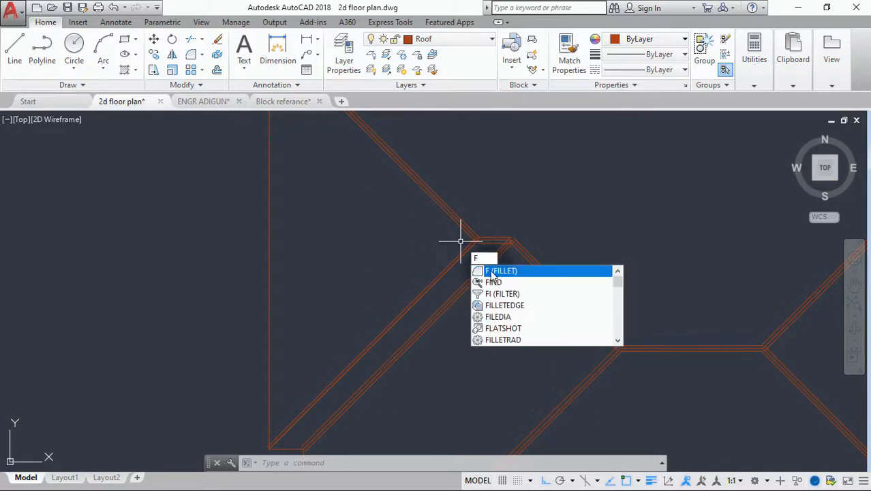
click(502, 271)
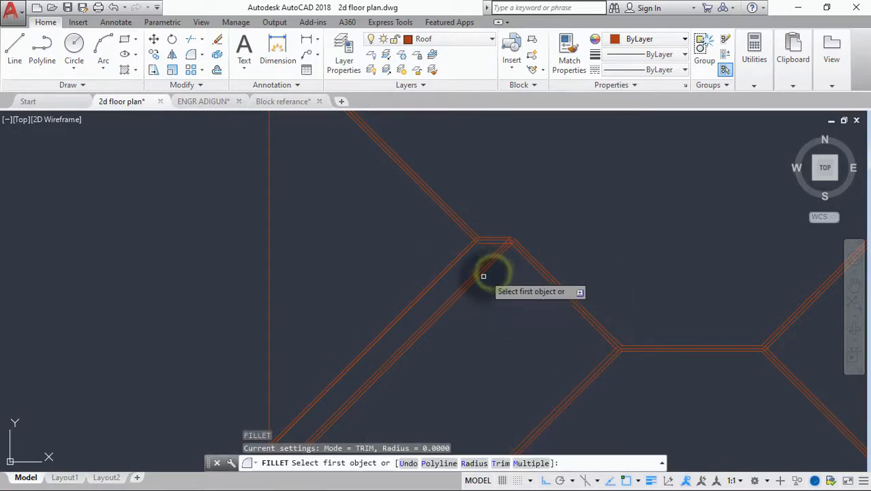
text(m)
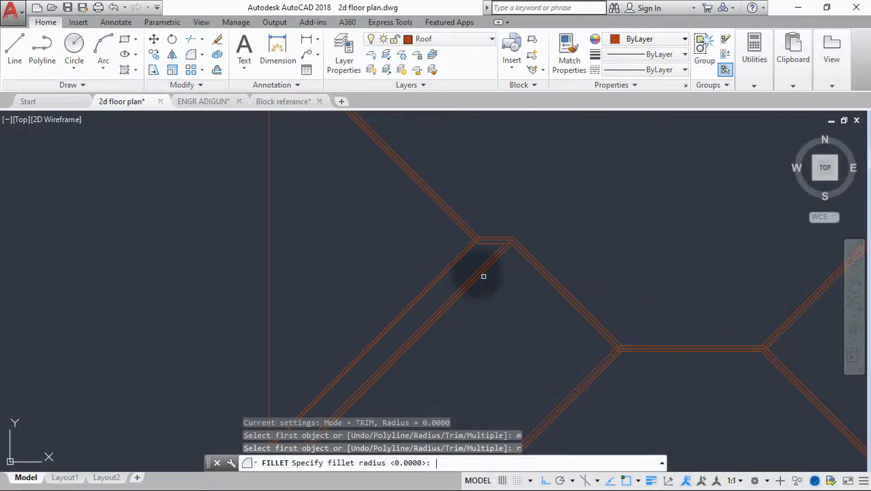
click(489, 248)
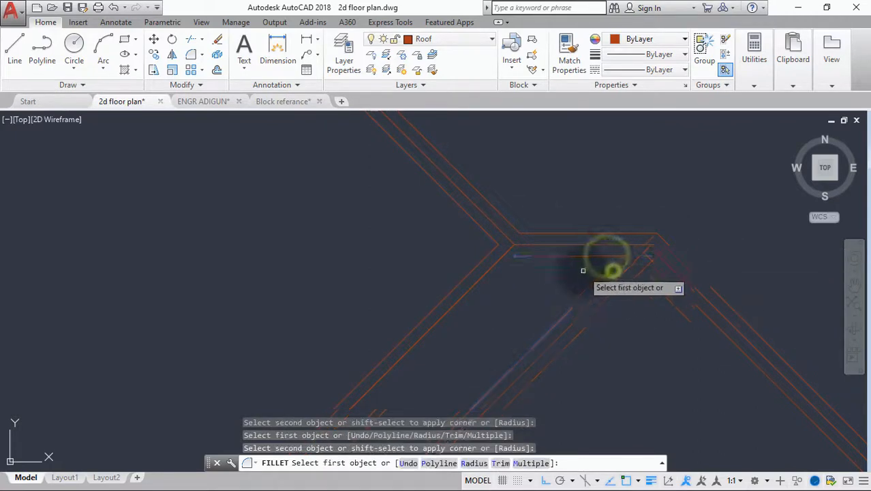
click(610, 256)
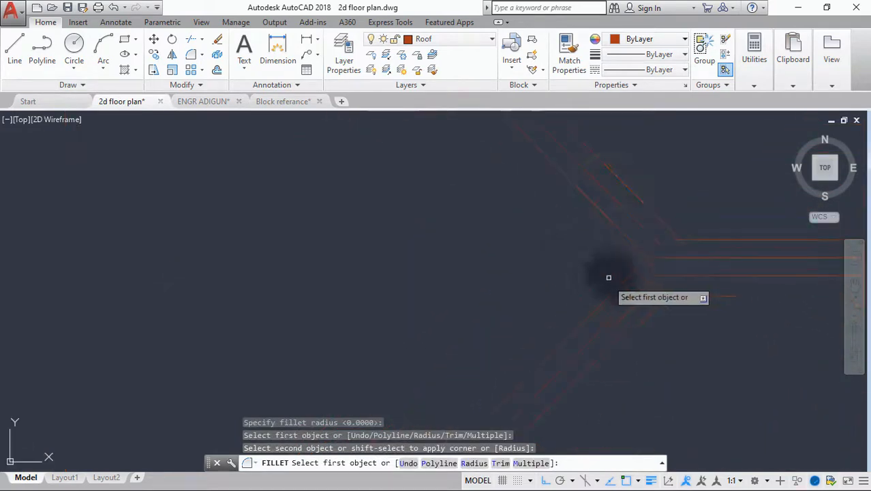
click(609, 277)
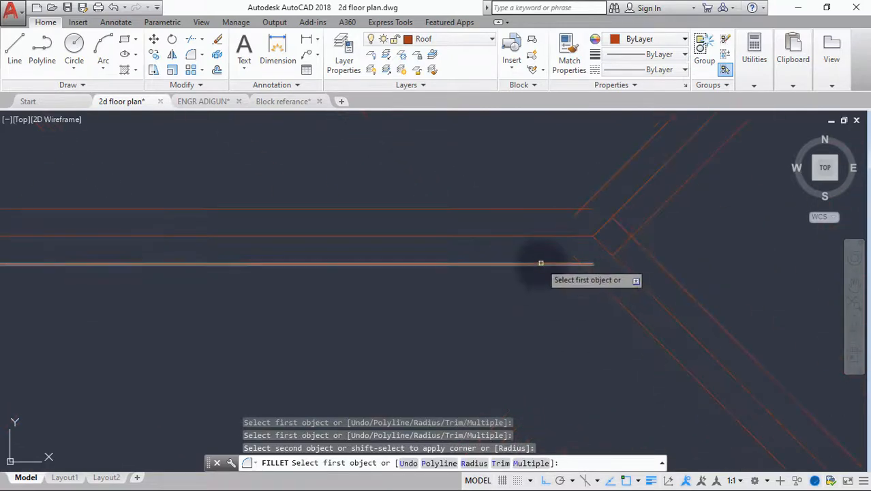
click(642, 226)
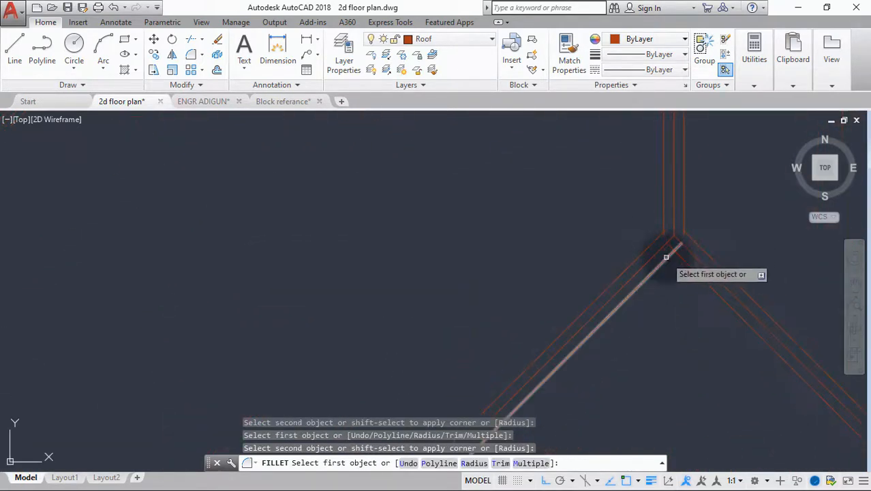
mouse_move(658, 212)
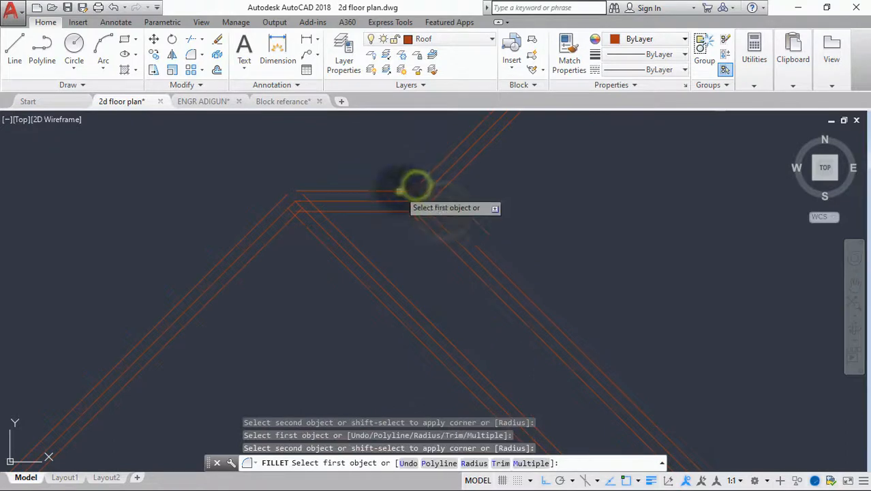
click(288, 223)
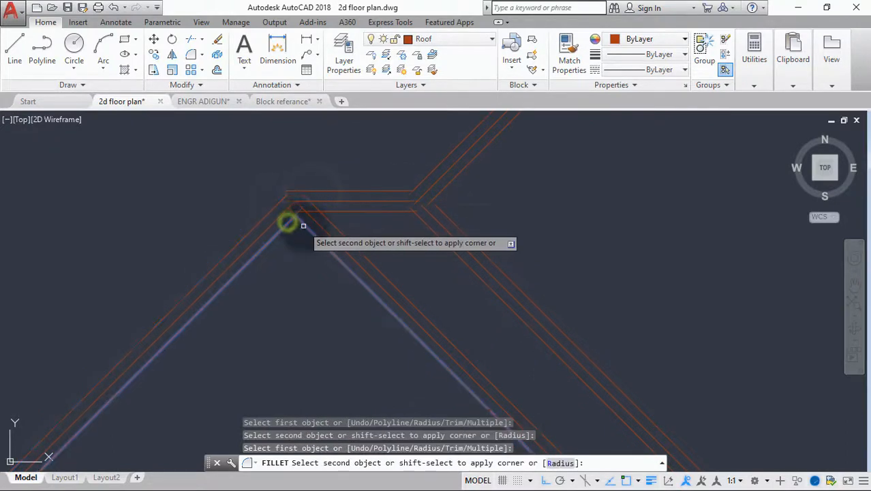
click(289, 223)
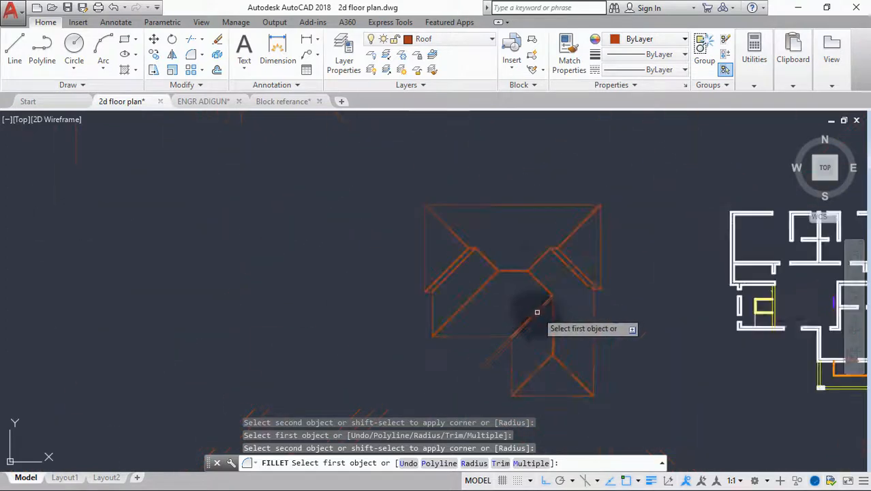
drag(537, 312, 484, 237)
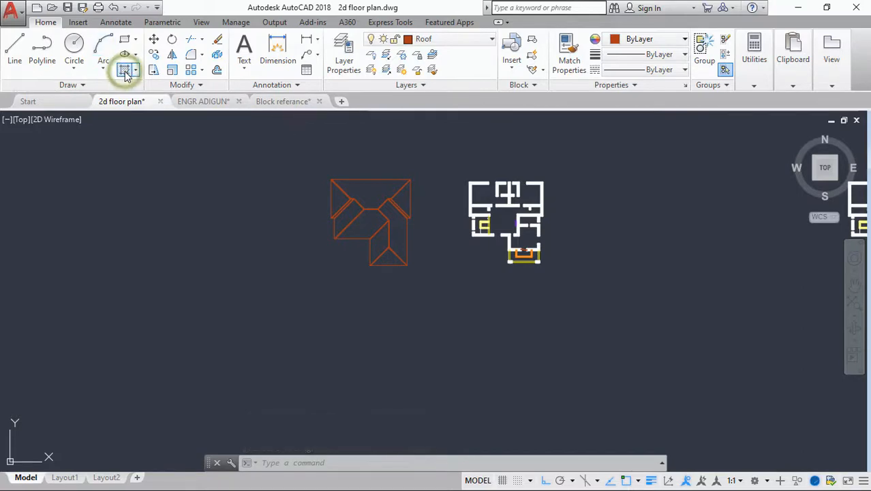
- Hatch one lower-wing roof face with the AR-RSHKE pattern at scale 50
click(125, 71)
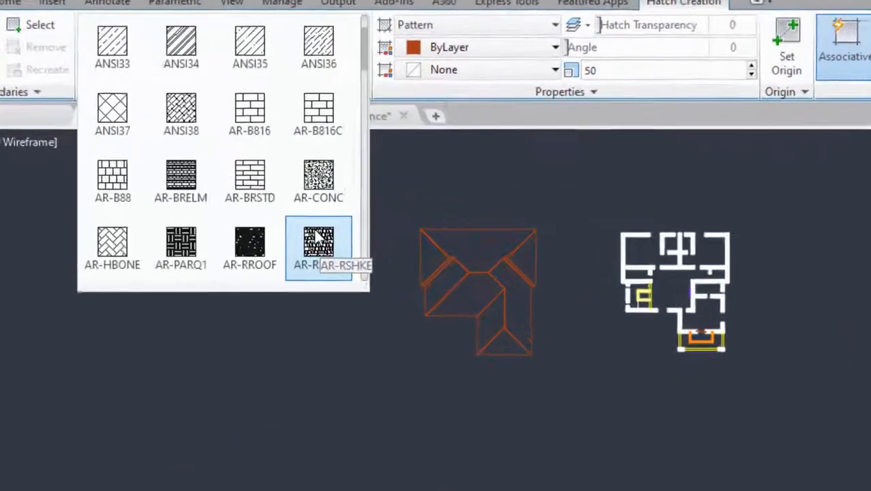
click(318, 242)
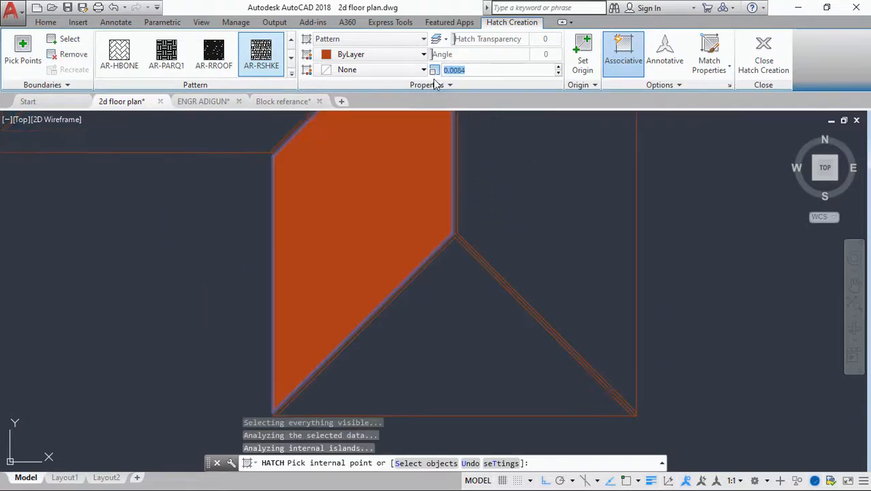
text(50)
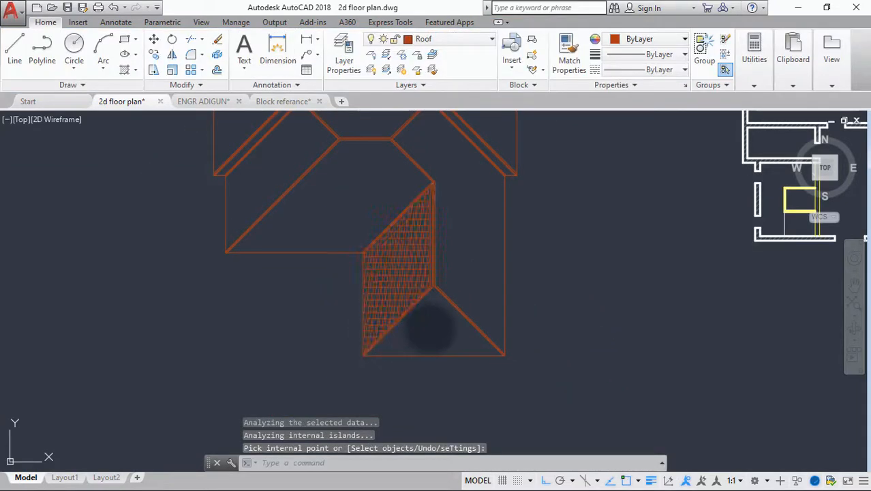
- Hatch the lower wing's triangular face and the next roof face with AR-RSHKE
click(433, 320)
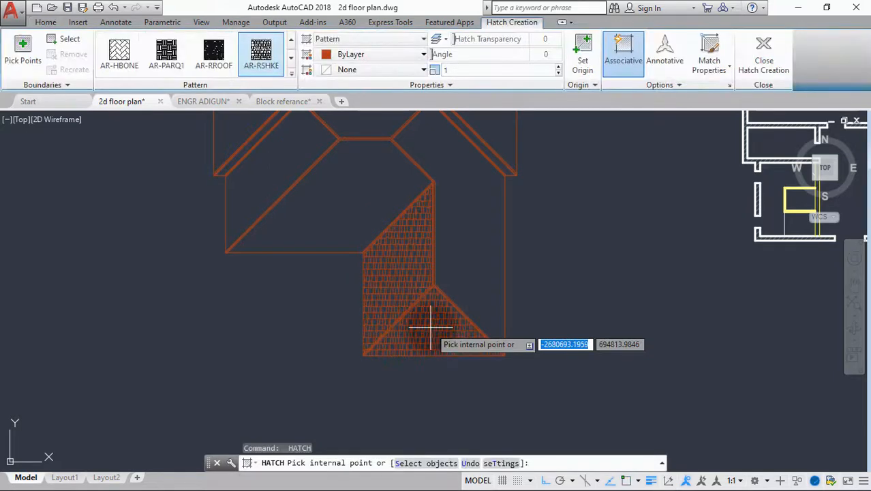
click(431, 327)
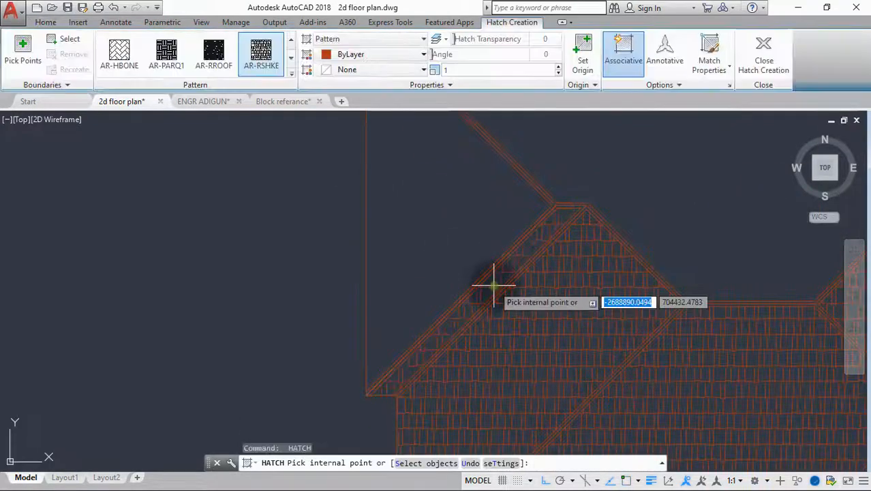
click(497, 280)
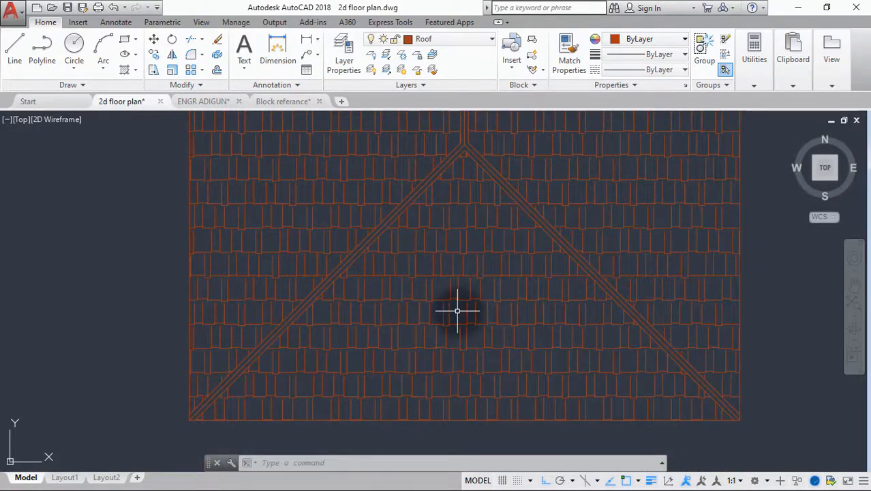
mouse_move(437, 292)
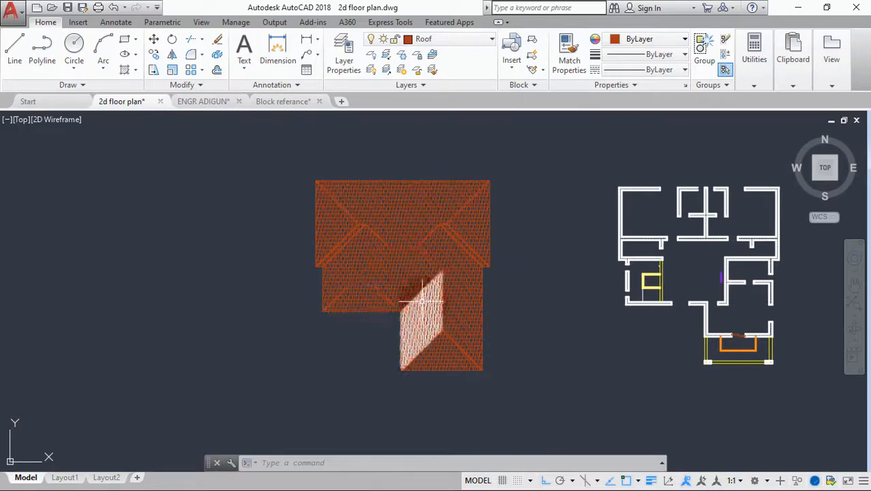
- Rotate the shingle hatch on the lower wing's long face to 90°
scroll(up, 3)
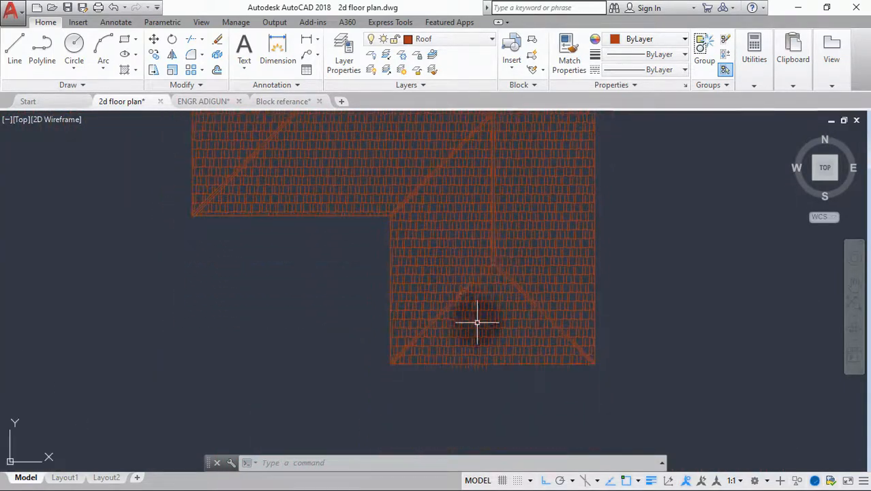
drag(478, 322, 481, 352)
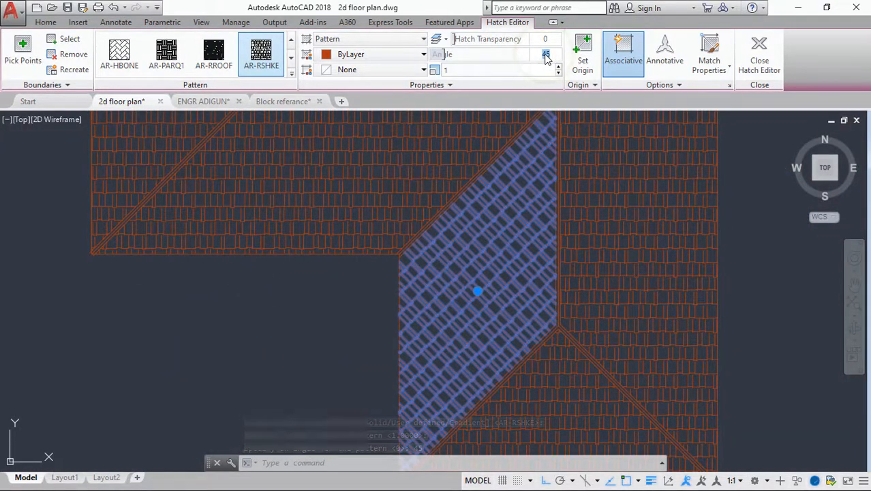
text(90)
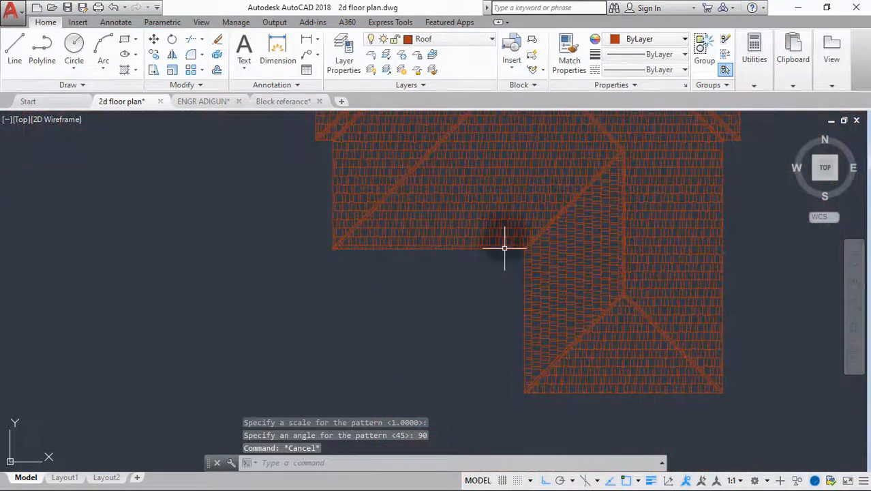
scroll(up, 3)
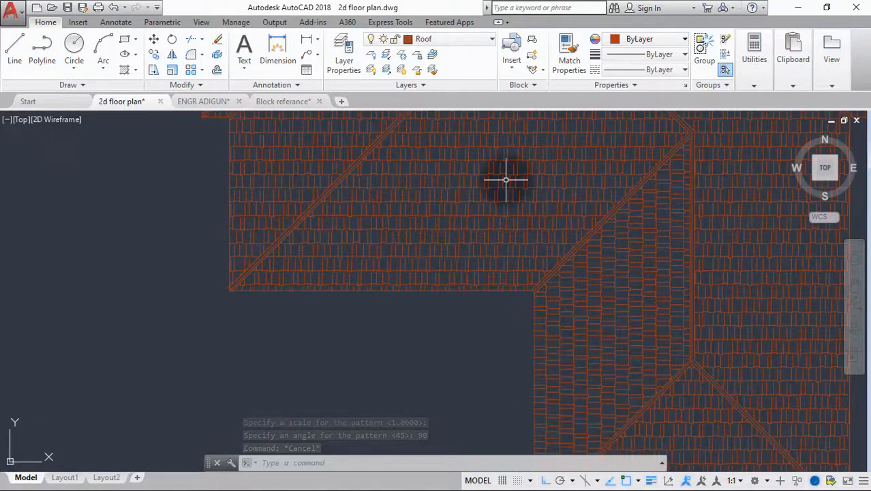
drag(506, 179, 608, 314)
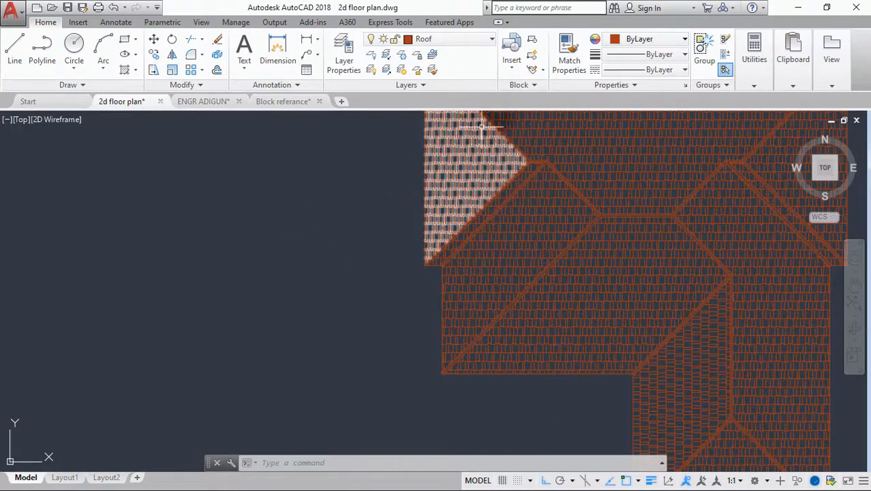
- Set the shingle hatch angle to 90° on the upper-left and top roof faces
click(569, 51)
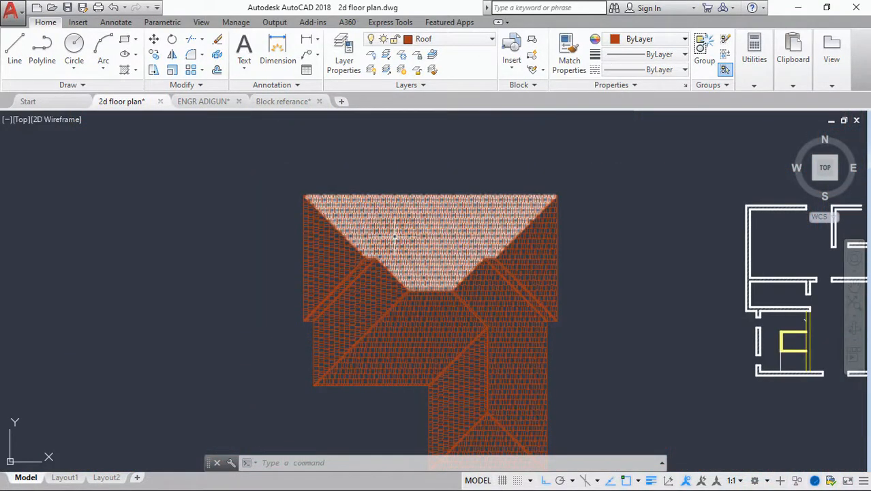
click(429, 238)
text(90)
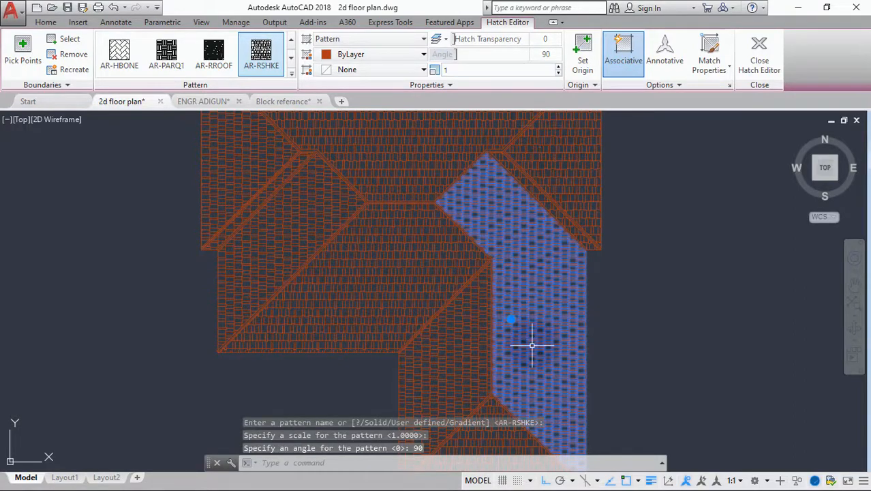
key(Escape)
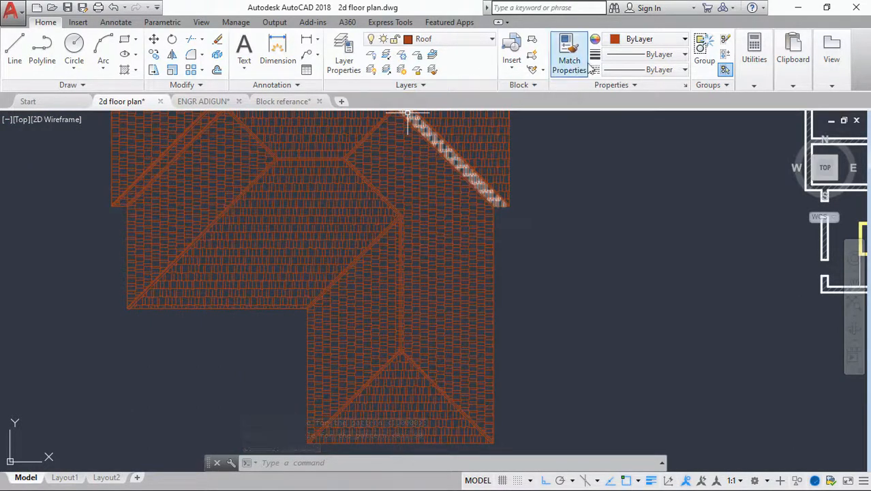
- Start Match Properties using a hatched roof face as the source
click(569, 51)
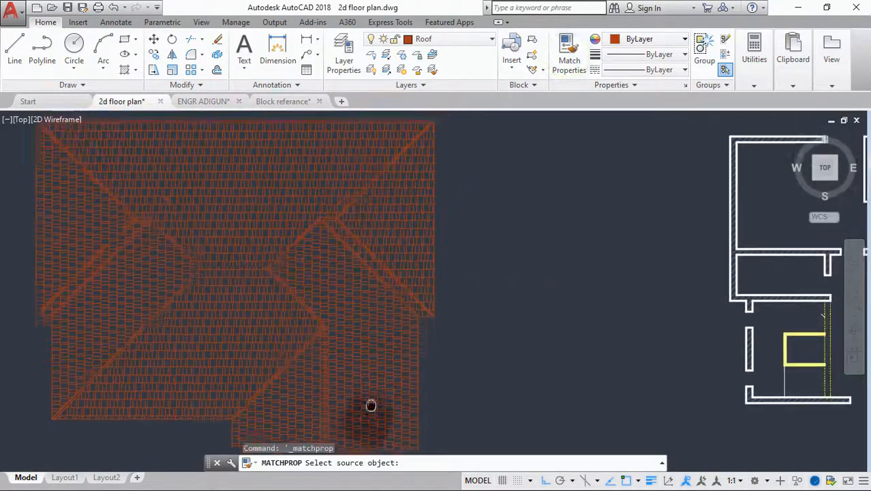
click(400, 257)
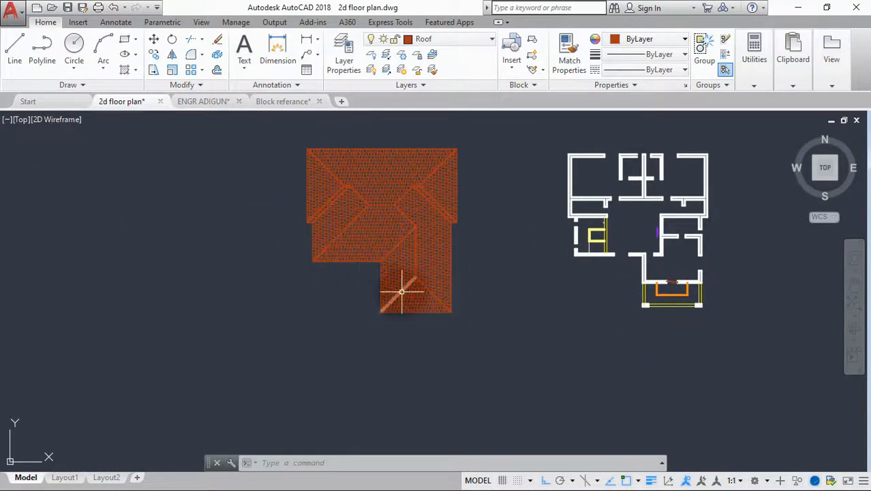
mouse_move(379, 207)
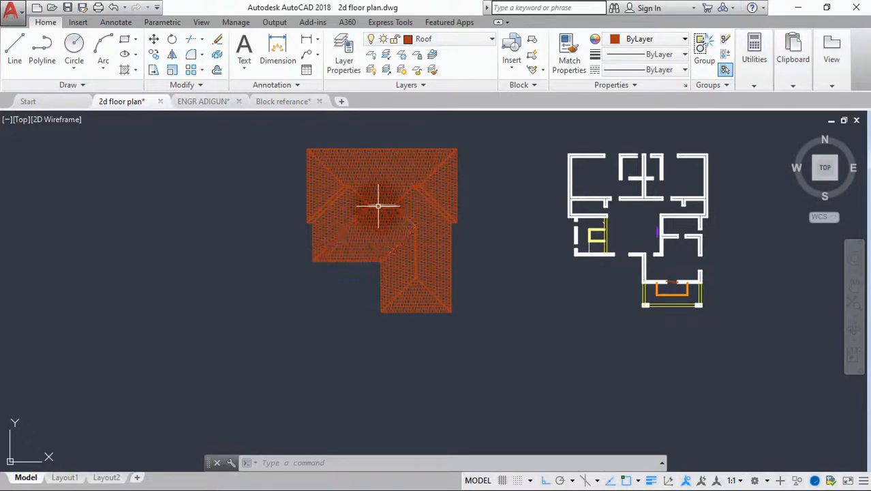